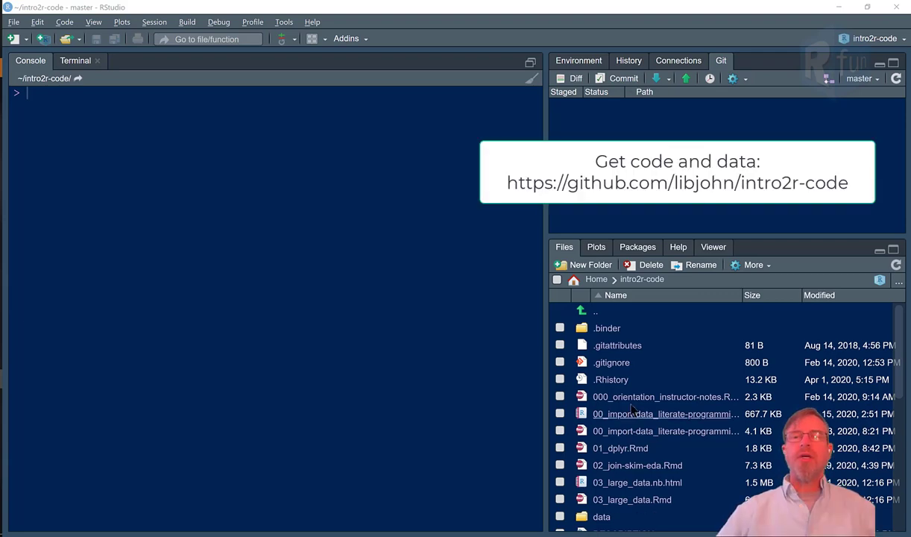
# - Open 02_join-skim-eda.Rmd from the Files pane in the source editor
pyautogui.click(638, 465)
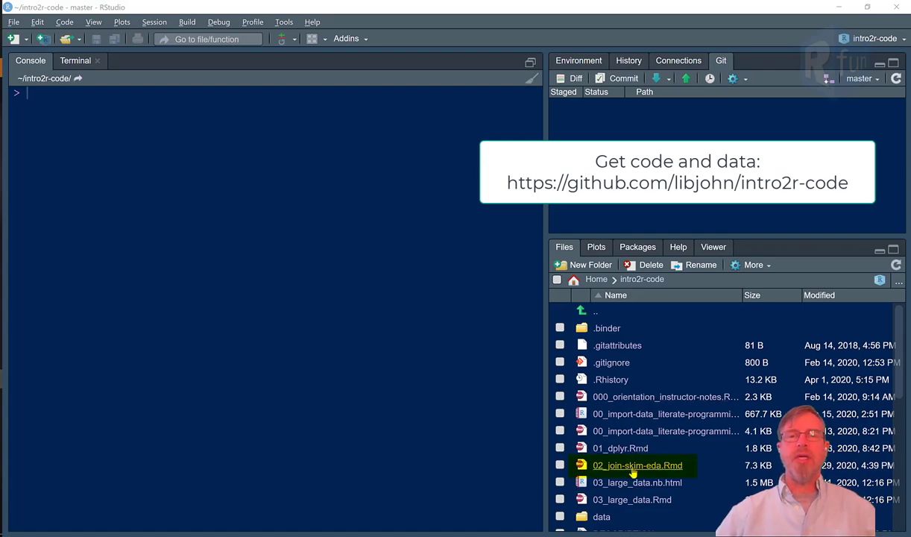
pyautogui.doubleClick(637, 465)
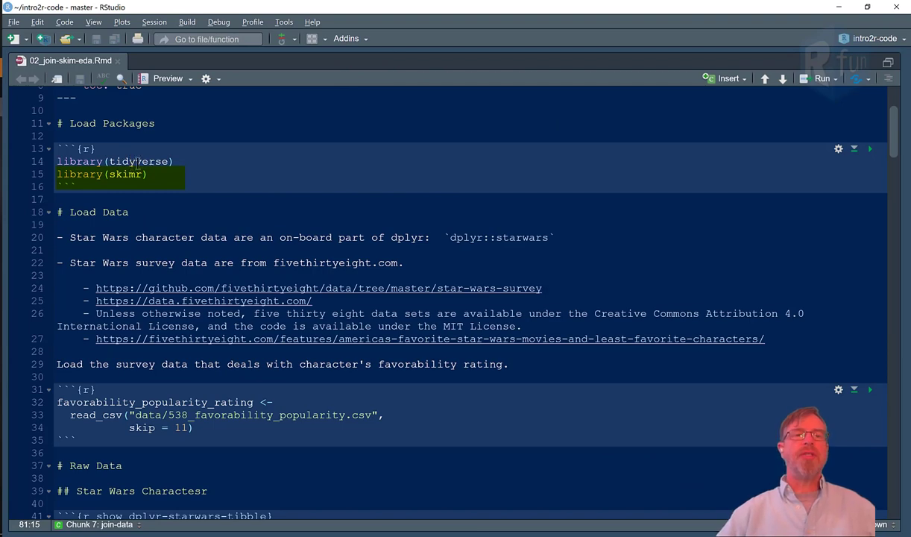
# - Run the Load Packages chunk to load tidyverse and skimr
pyautogui.click(870, 148)
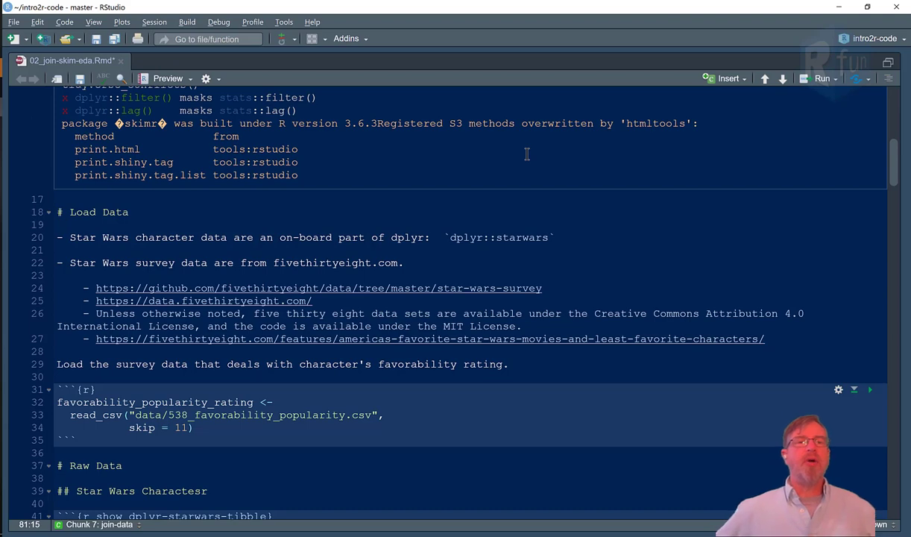
pyautogui.moveTo(482, 195)
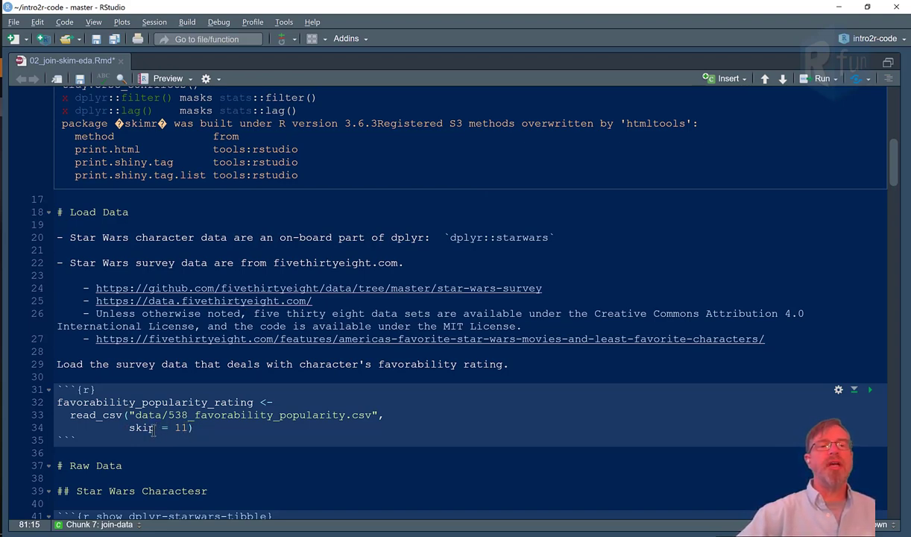
pyautogui.scroll(-3)
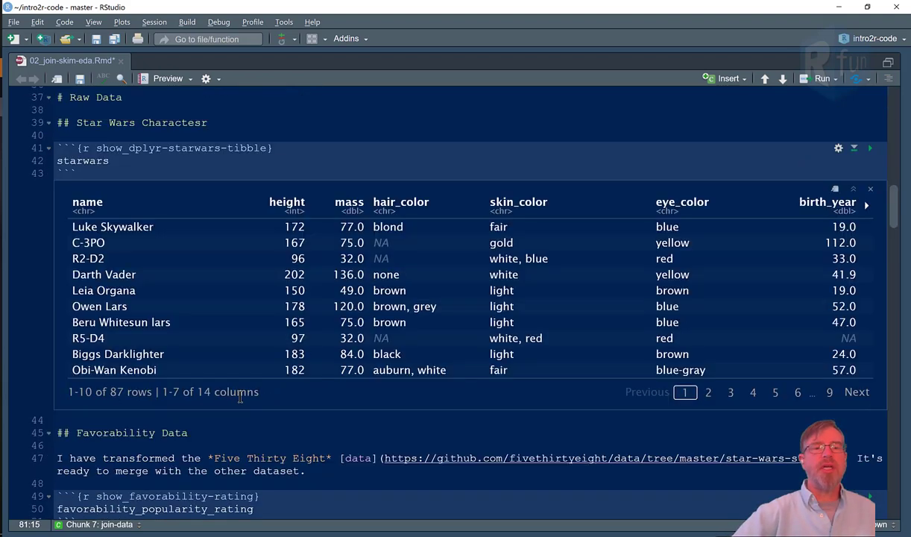
pyautogui.scroll(-3)
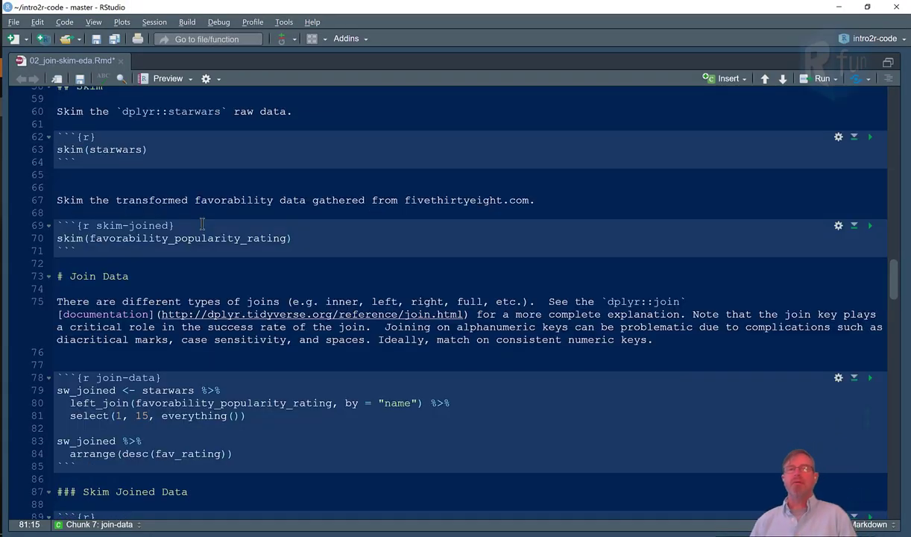
# - Run skim(starwars) and highlight values in its 87-row, 14-column summary
pyautogui.click(150, 416)
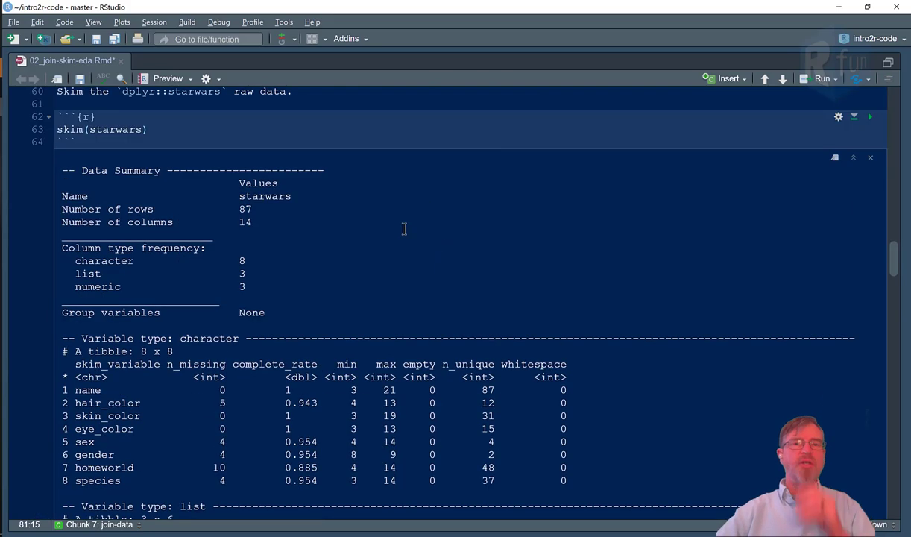
pyautogui.moveTo(217, 220)
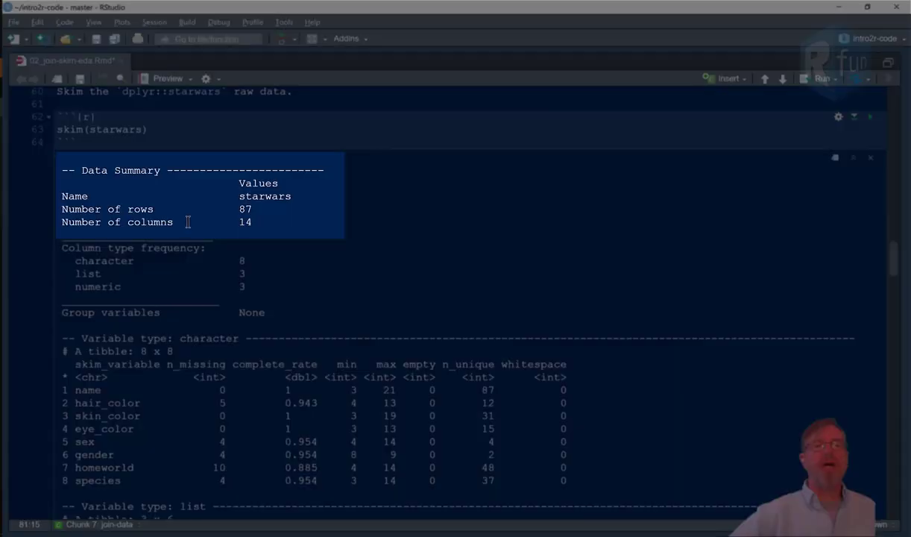
pyautogui.doubleClick(265, 196)
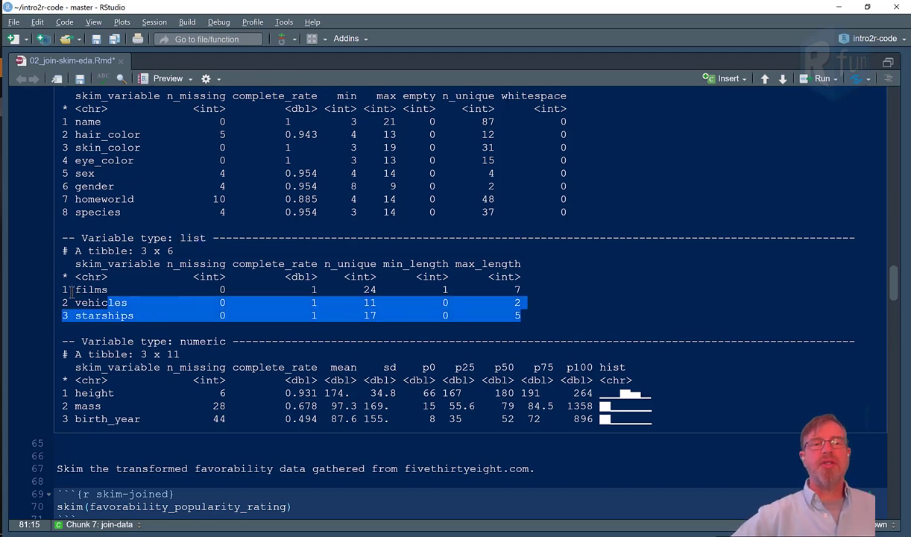
# - Scroll down to the favorability_popularity_rating skim output: 14 rows, 2 columns
pyautogui.scroll(-3)
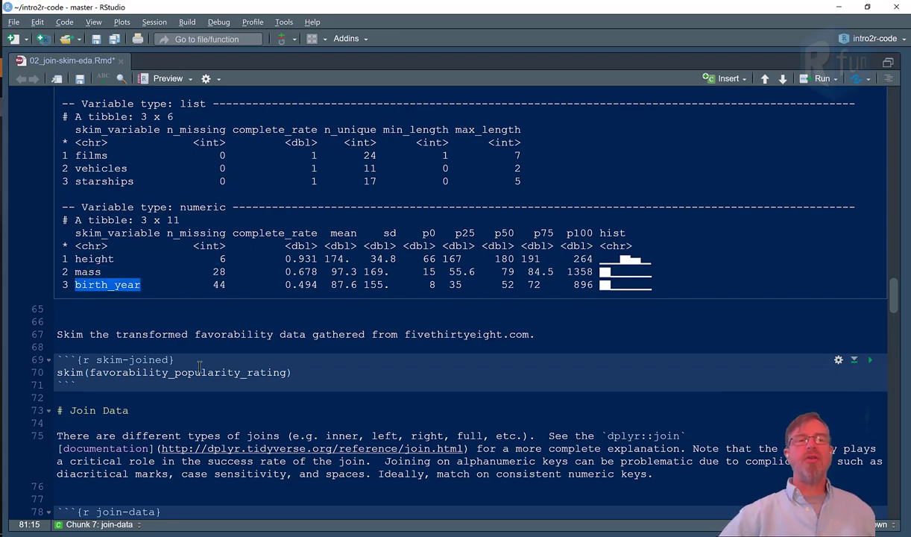
pyautogui.scroll(-3)
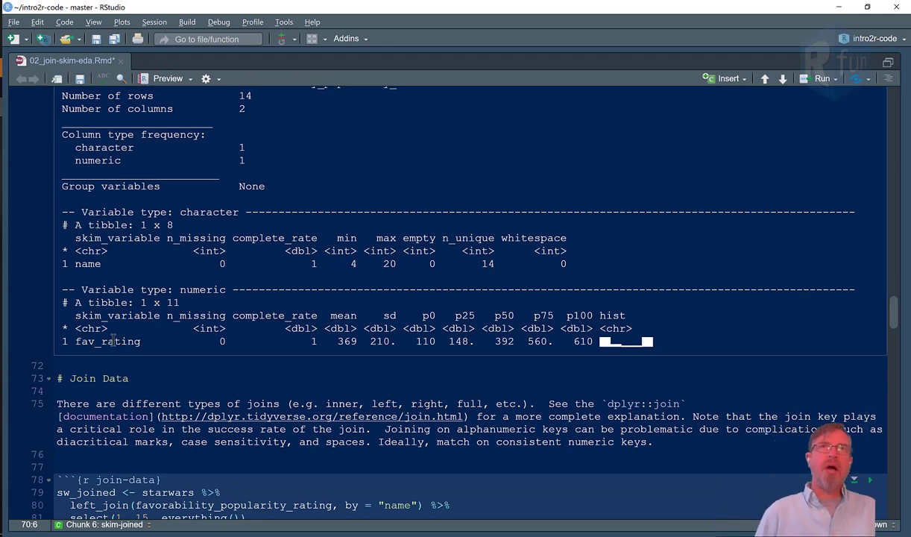
# - Highlight left_join and run the join-data chunk, showing Han Solo first at 610
pyautogui.scroll(-3)
pyautogui.write('anti')
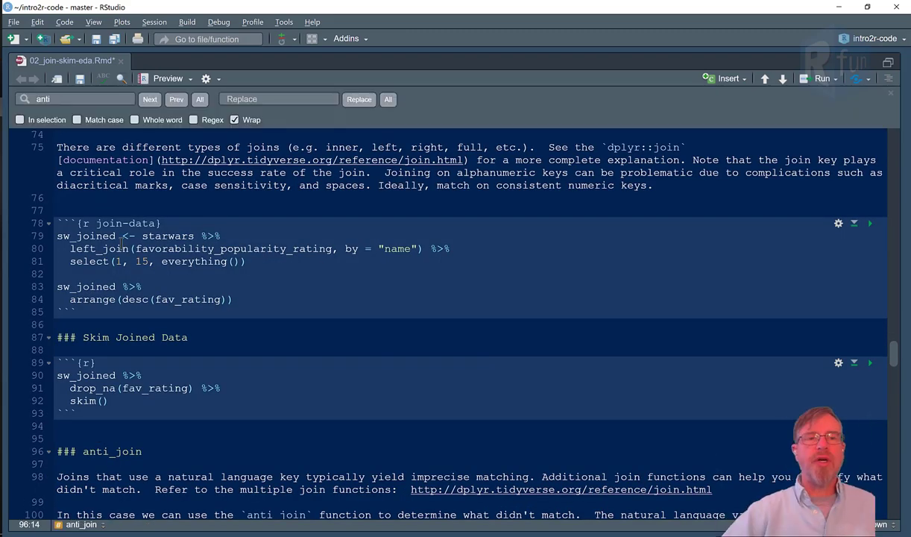
pyautogui.doubleClick(167, 235)
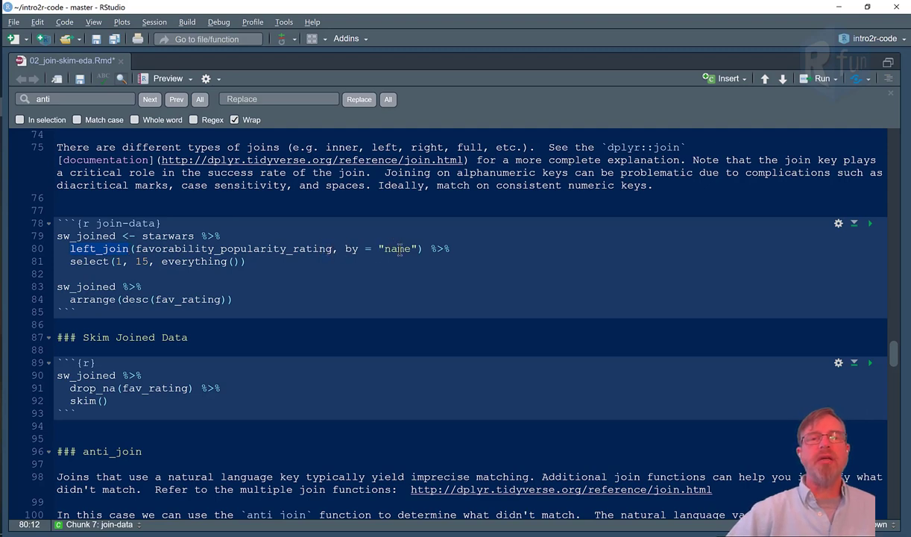
pyautogui.doubleClick(86, 236)
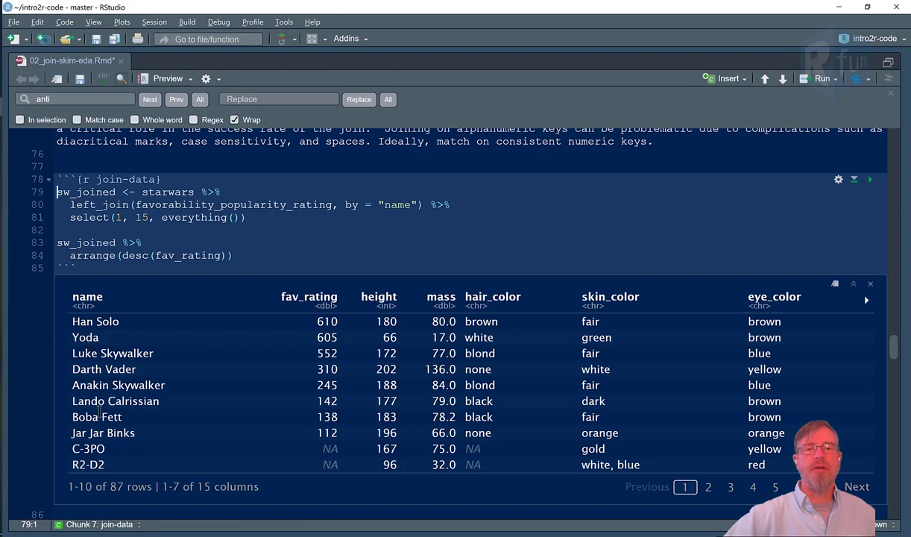
# - Skim sw_joined after drop_na, giving 8 rows and 15 columns
pyautogui.doubleClick(95, 432)
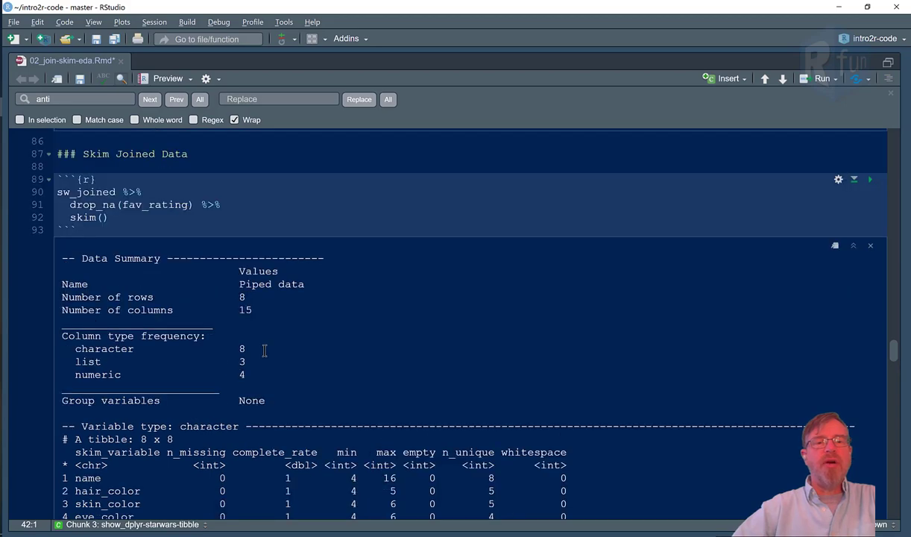
pyautogui.doubleClick(246, 310)
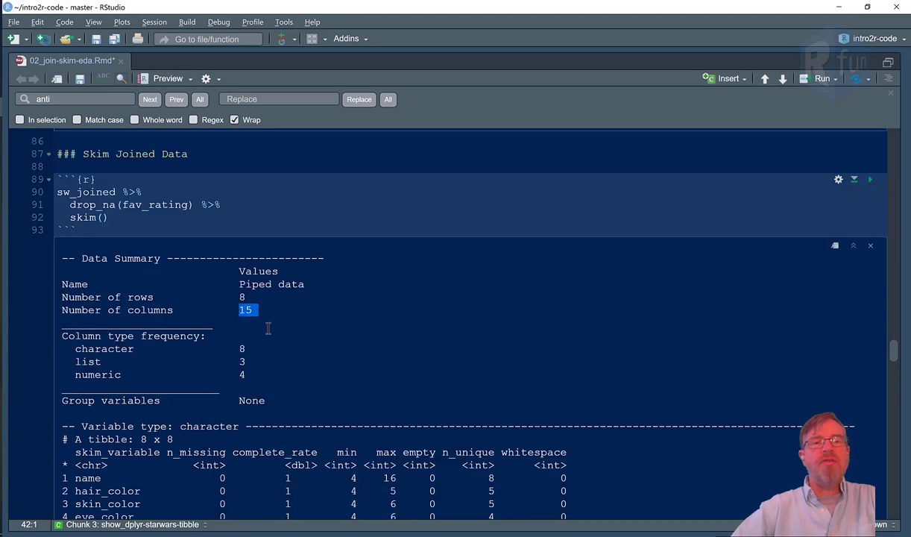
pyautogui.scroll(-3)
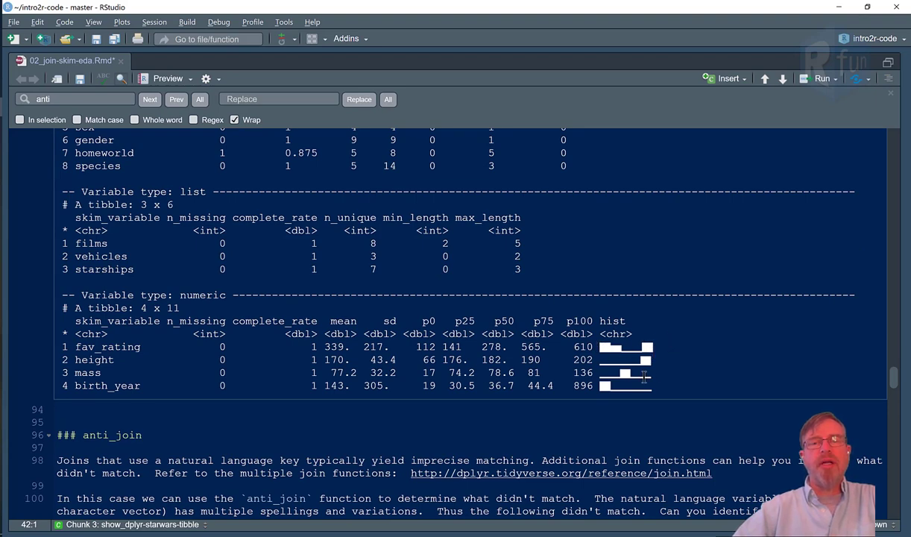
pyautogui.moveTo(565, 377)
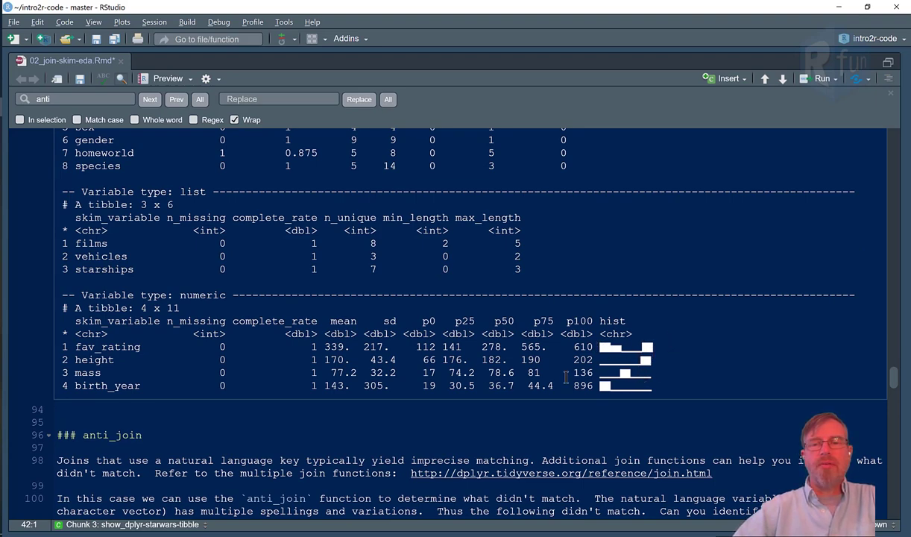